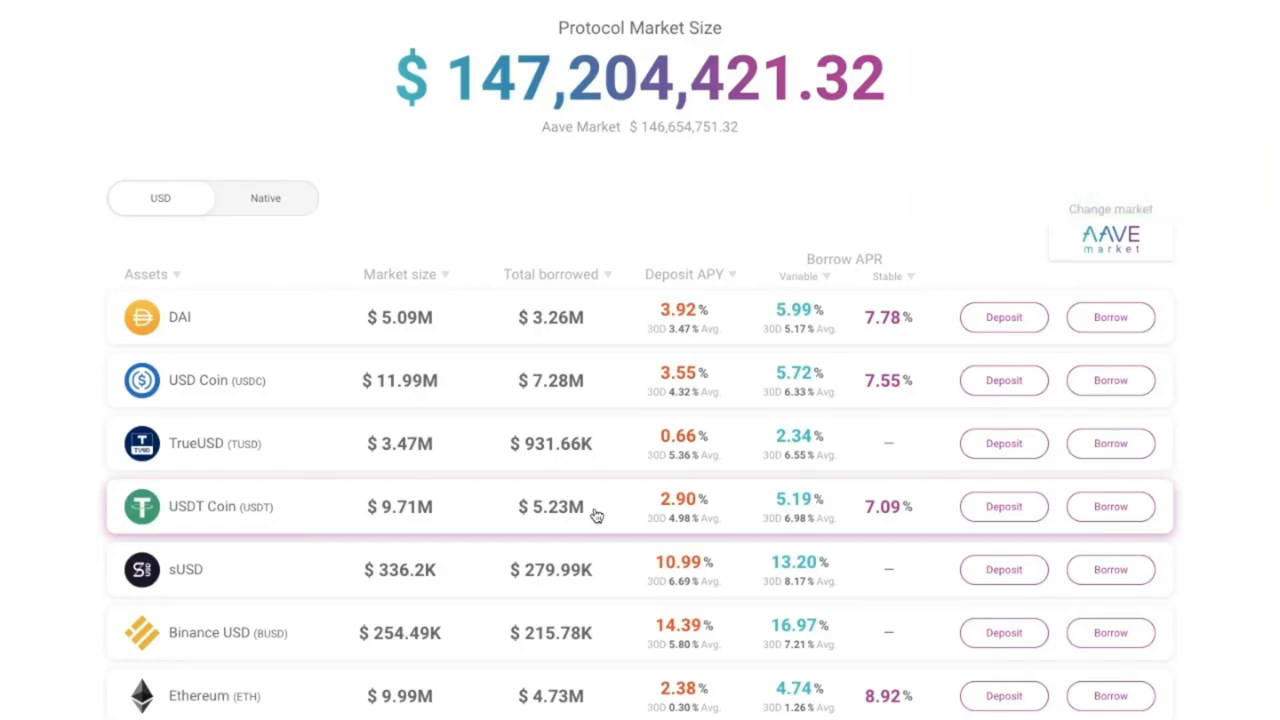
Enter the Aave app from the markets page to reach the wallet selection screen.
click(907, 34)
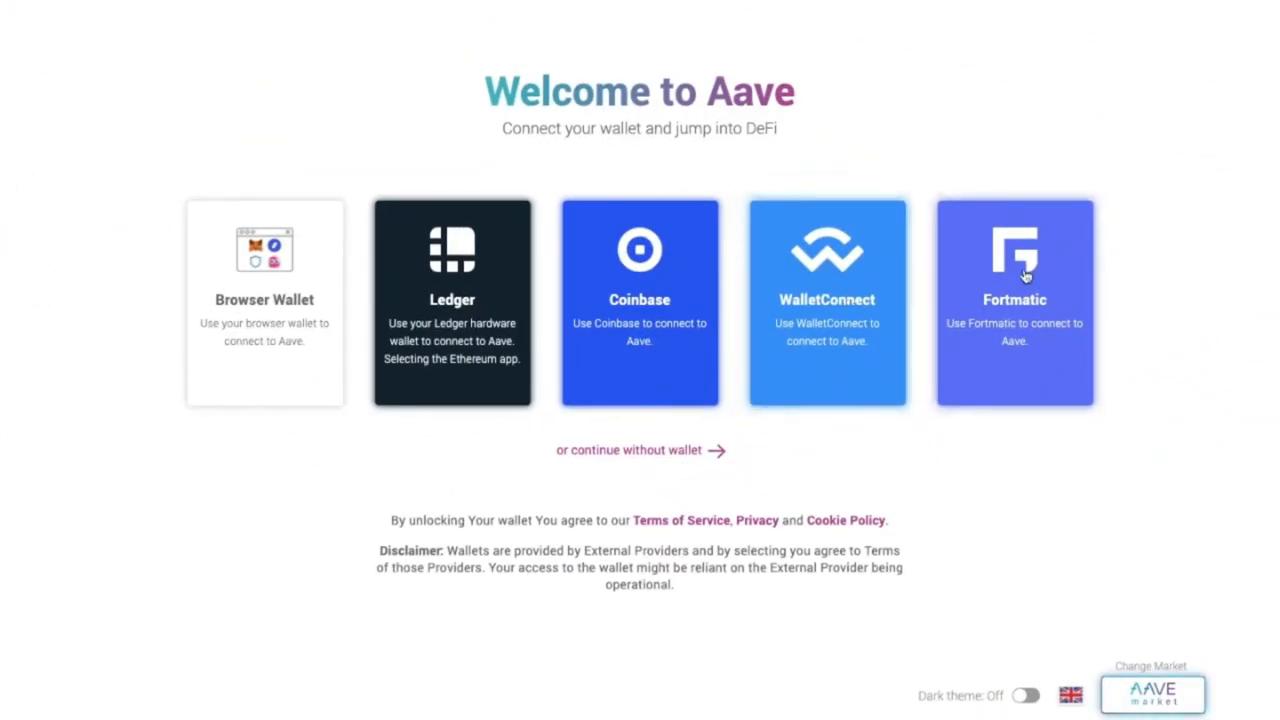
mouse_move(240, 323)
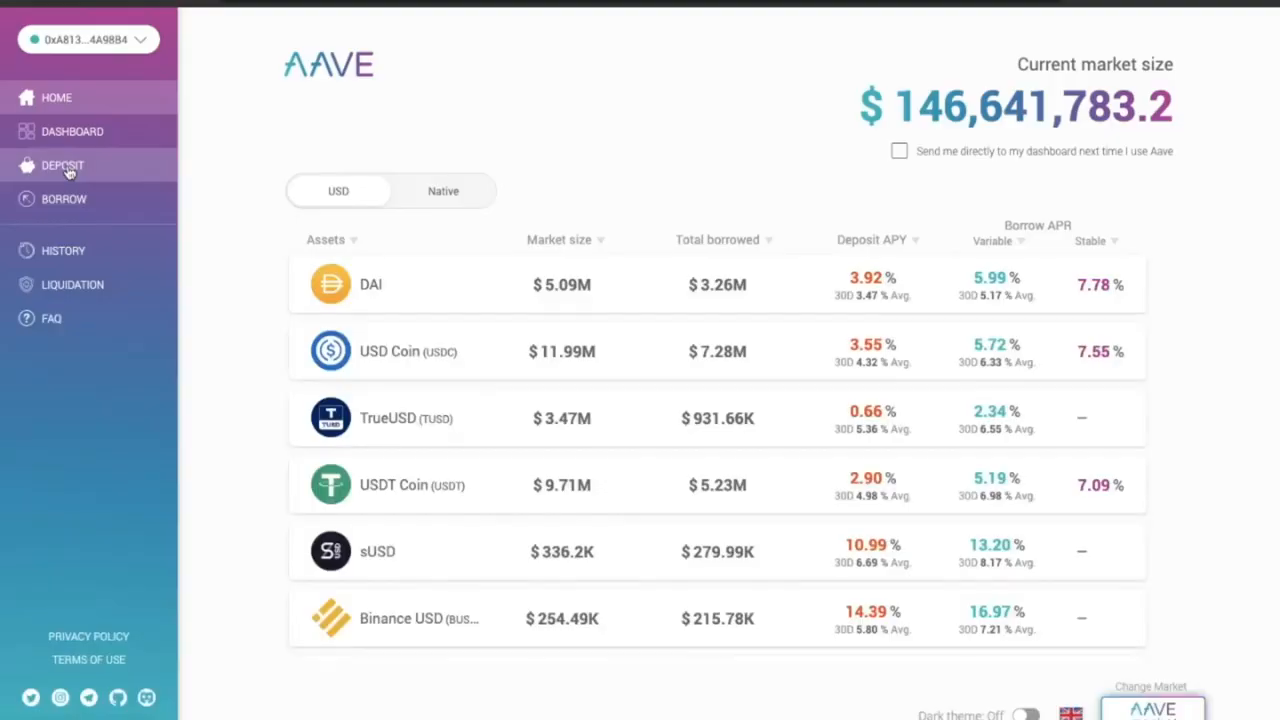
View deposit balances, scroll the full asset list, and bring up the Maker (MKR) borrow form.
click(62, 165)
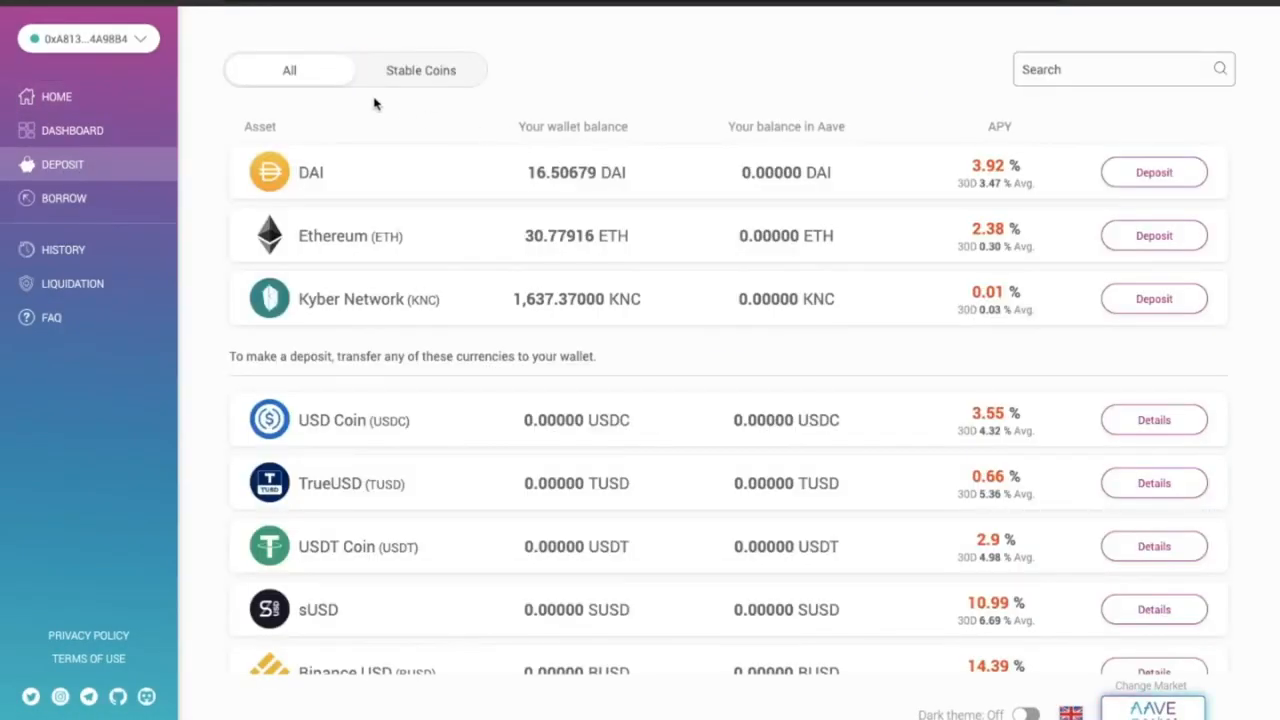
mouse_move(357, 172)
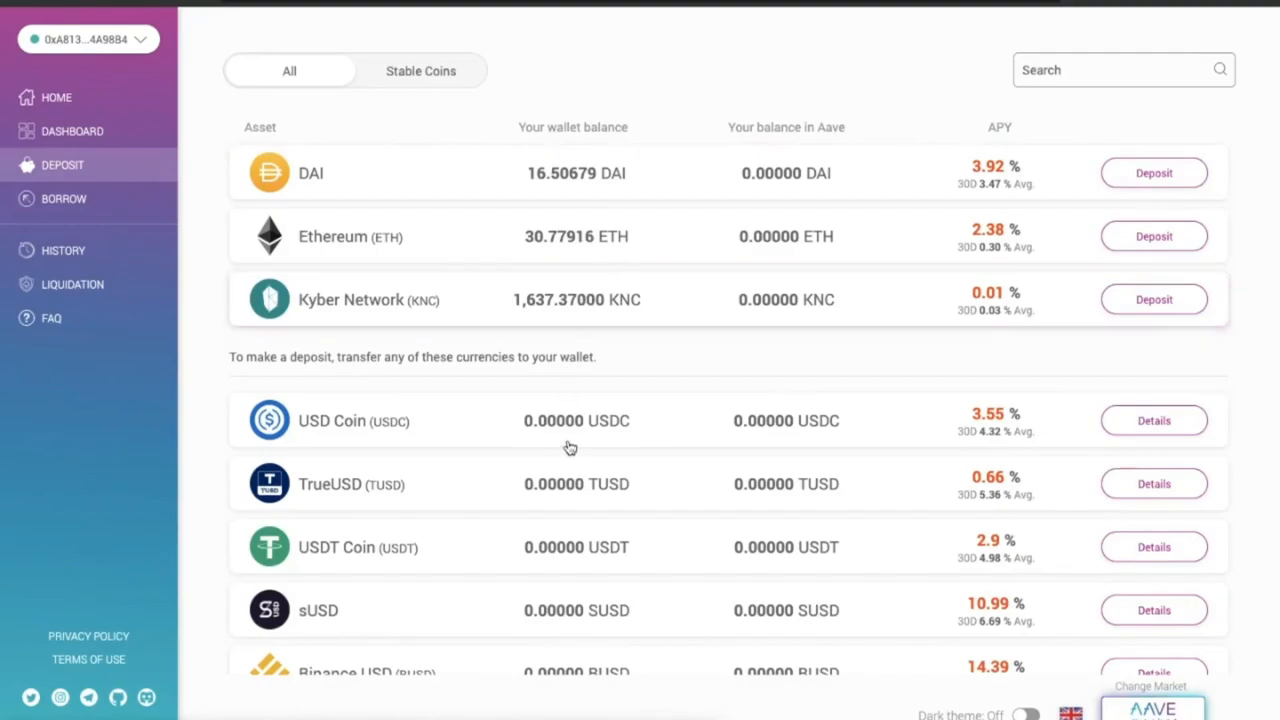
scroll(down, 3)
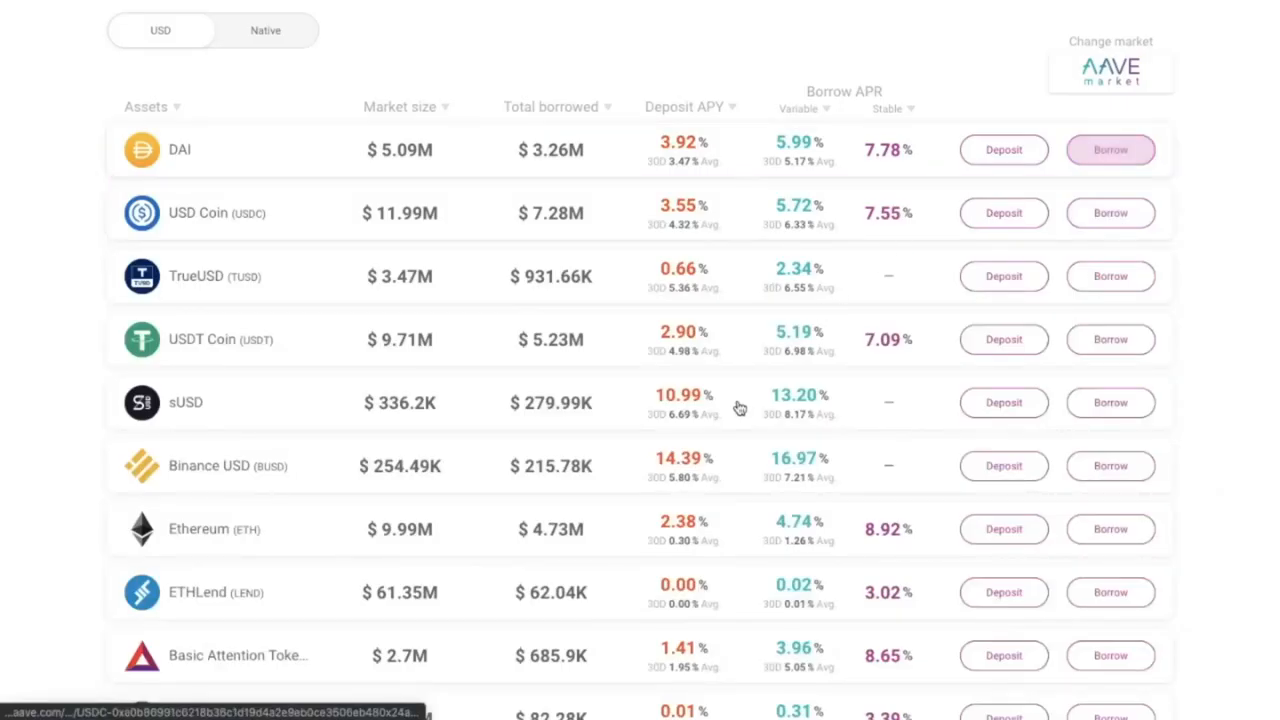
scroll(down, 3)
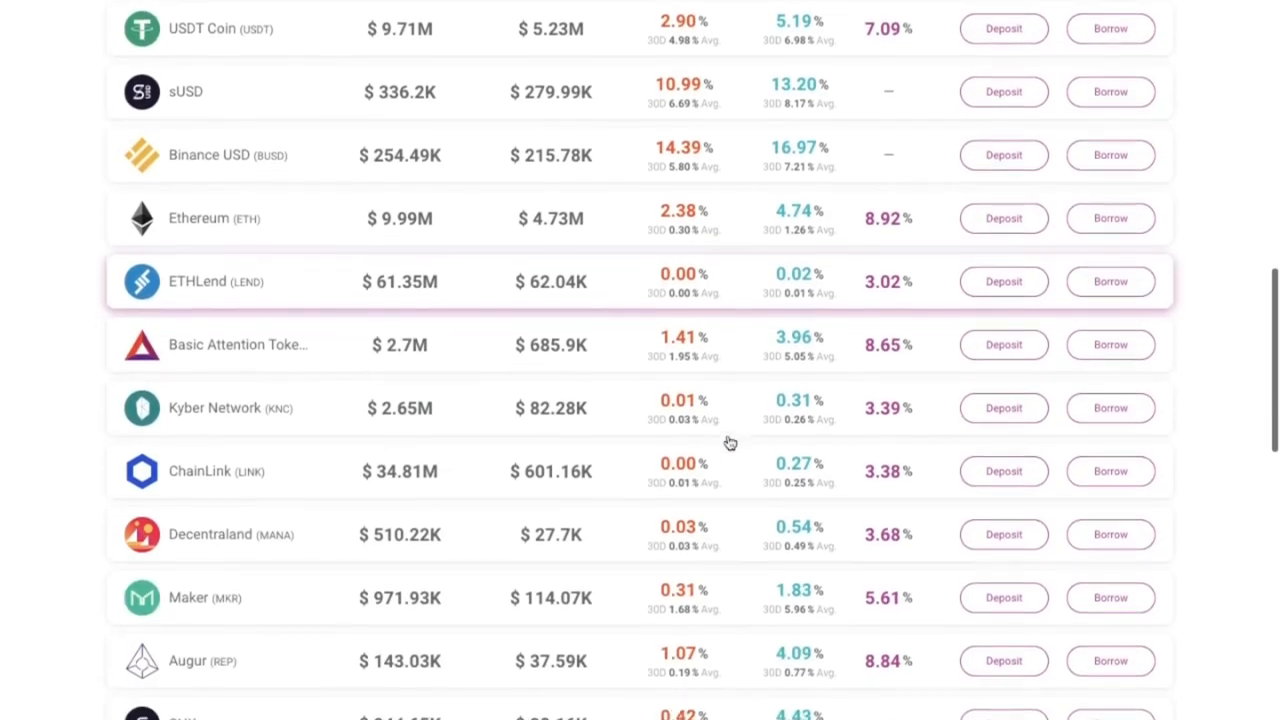
scroll(down, 3)
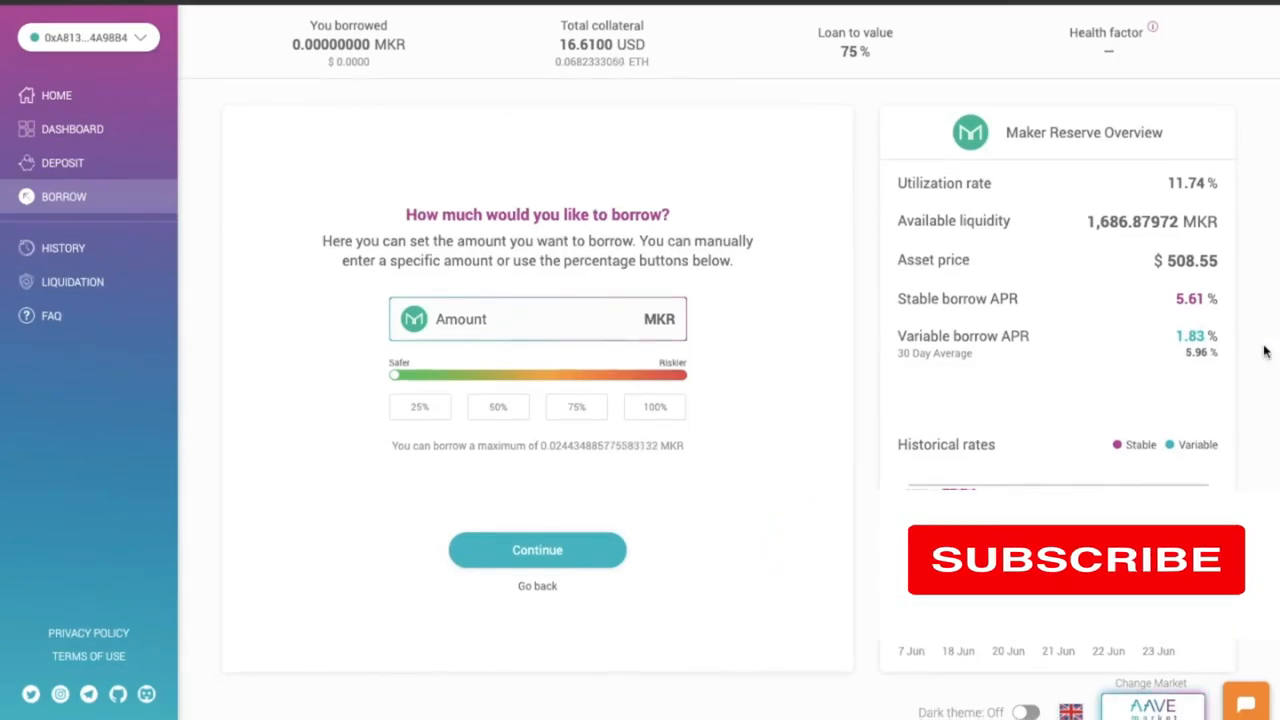
click(537, 549)
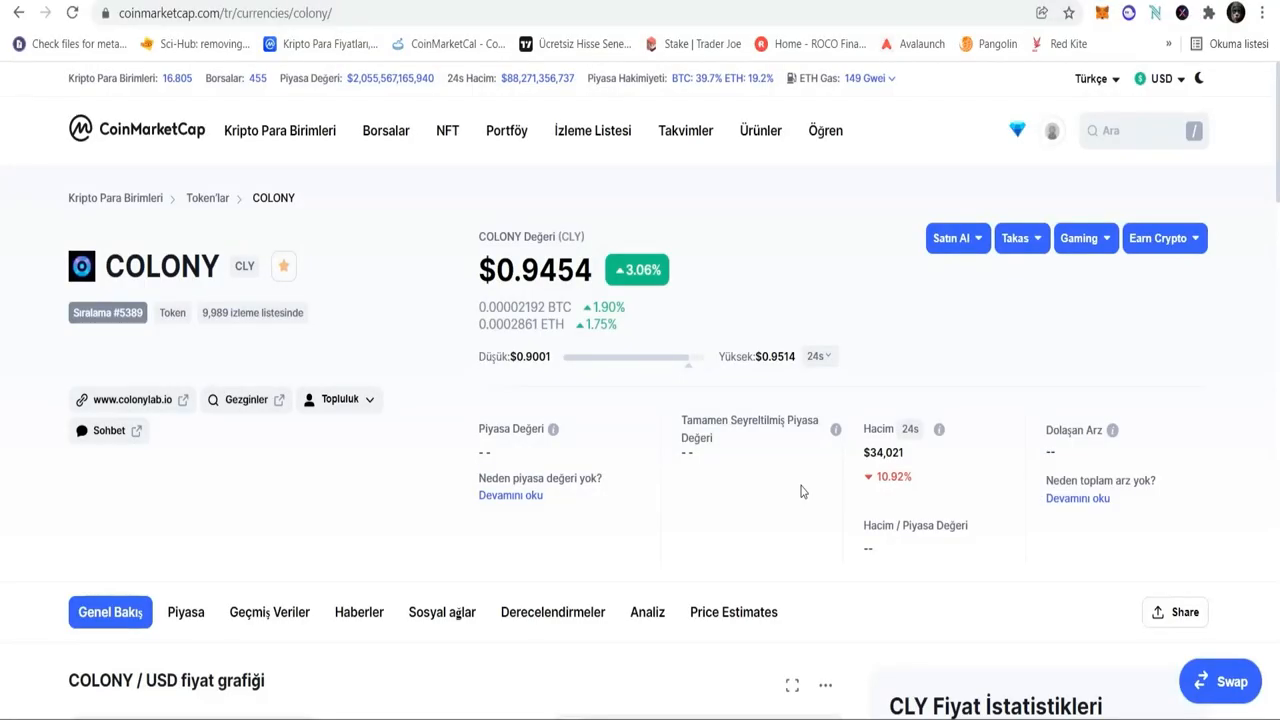
mouse_move(435, 379)
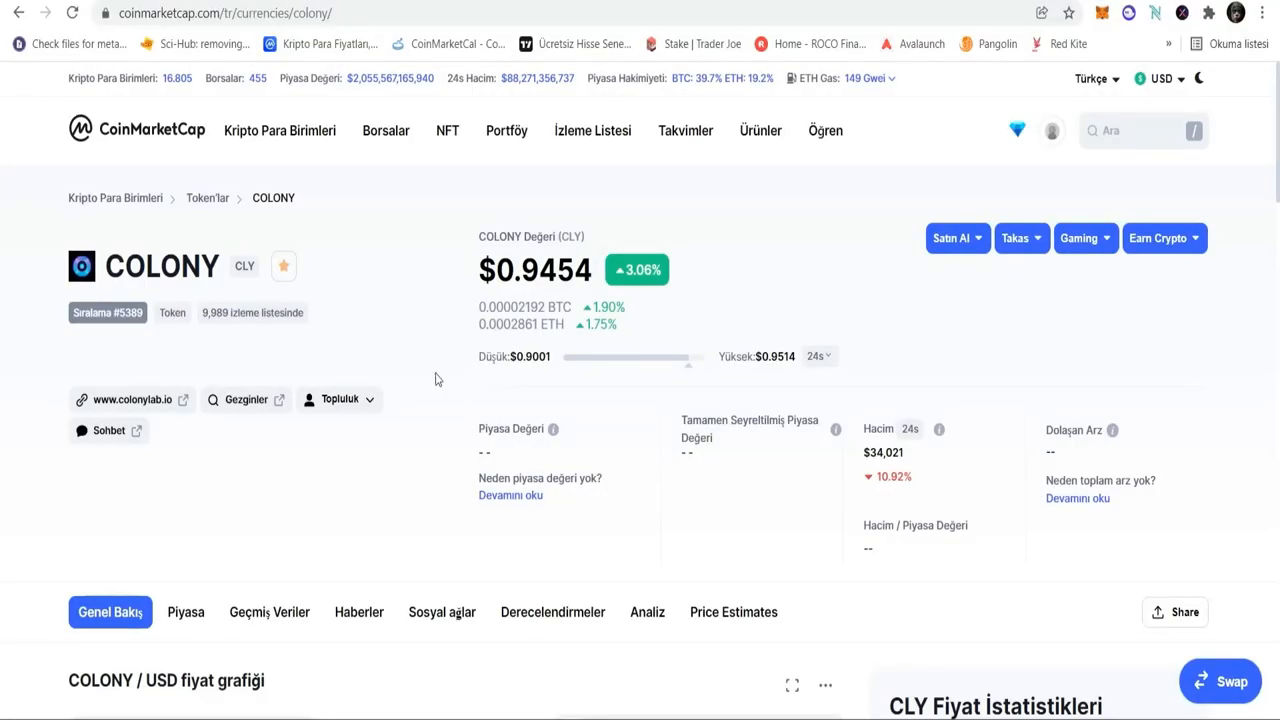
Show the COLONY (CLY) token page on CoinMarketCap with price and market stats.
click(132, 399)
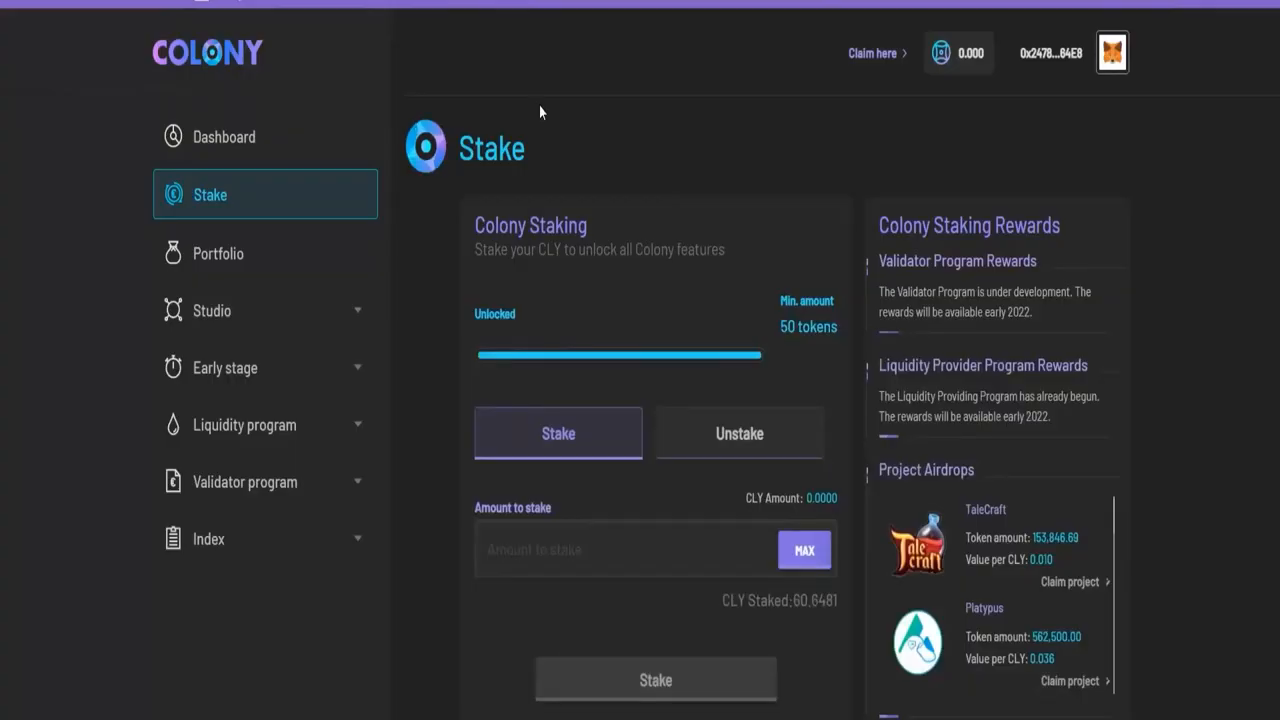
Open the Colony Stake page showing the CLY staking form and rewards.
double_click(808, 327)
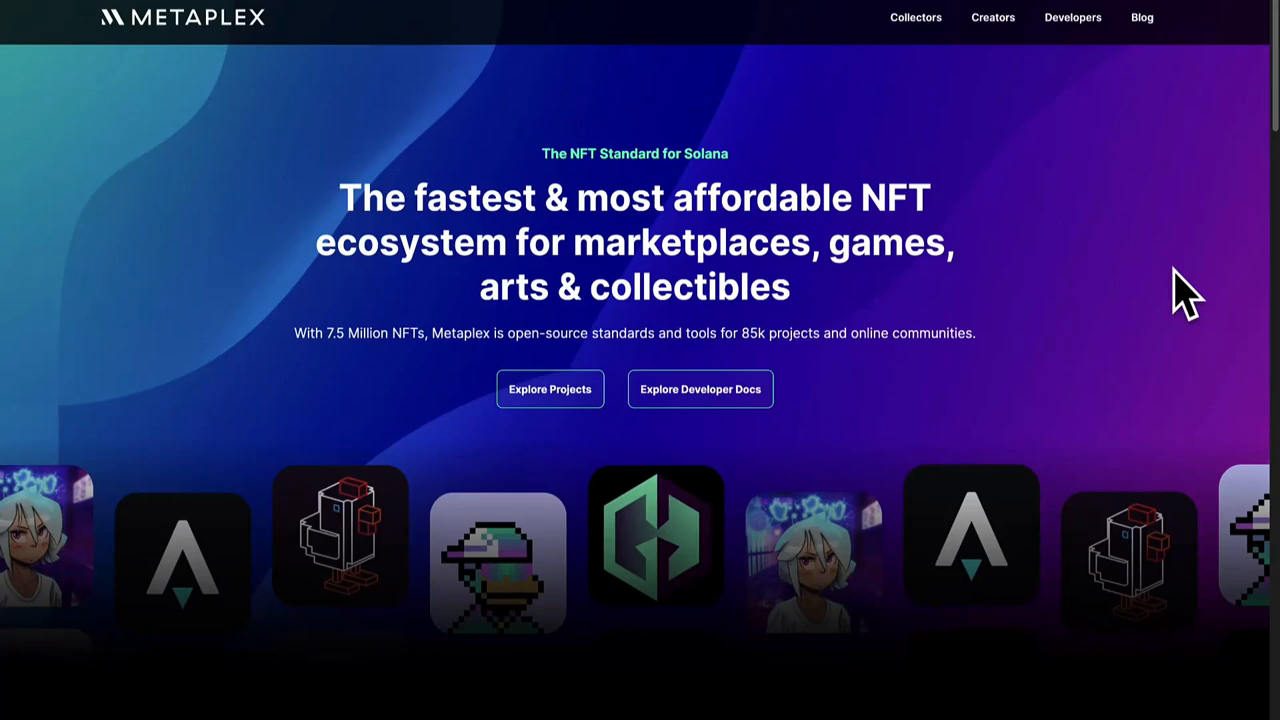
Scroll the Metaplex homepage past the NFT carousel to the Why the Metaplex NFT Standard section.
scroll(down, 3)
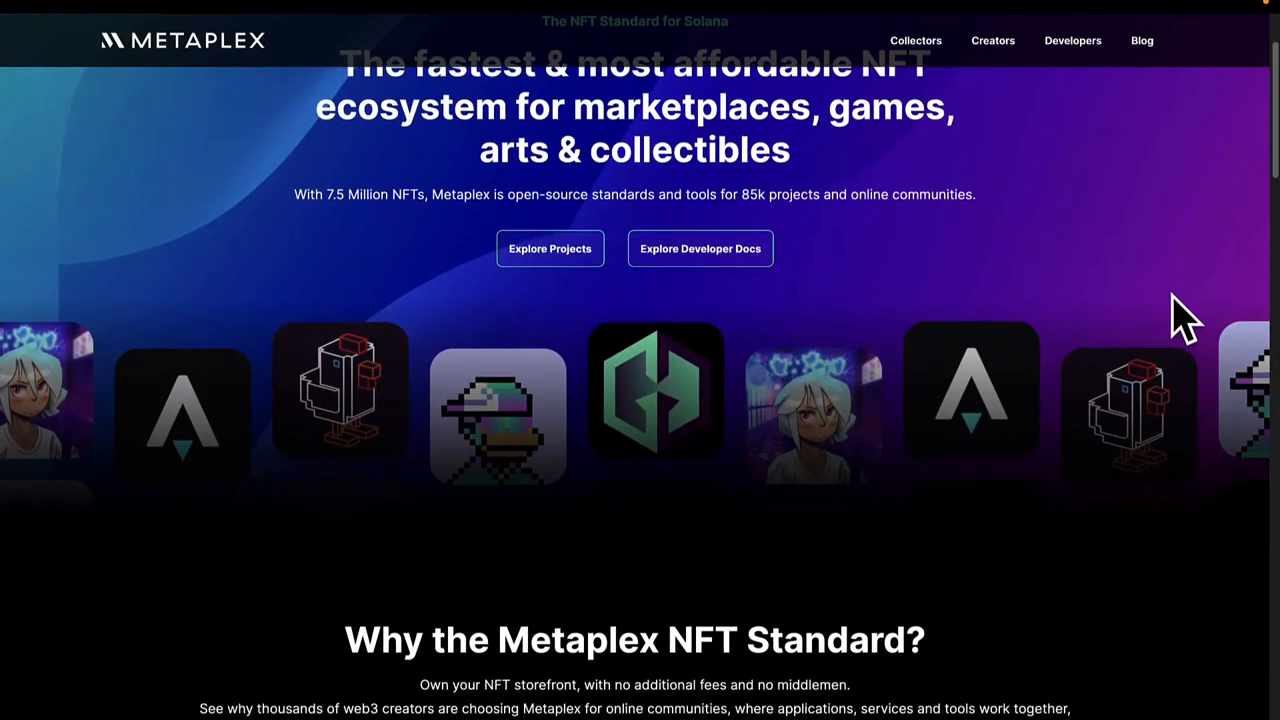
scroll(down, 3)
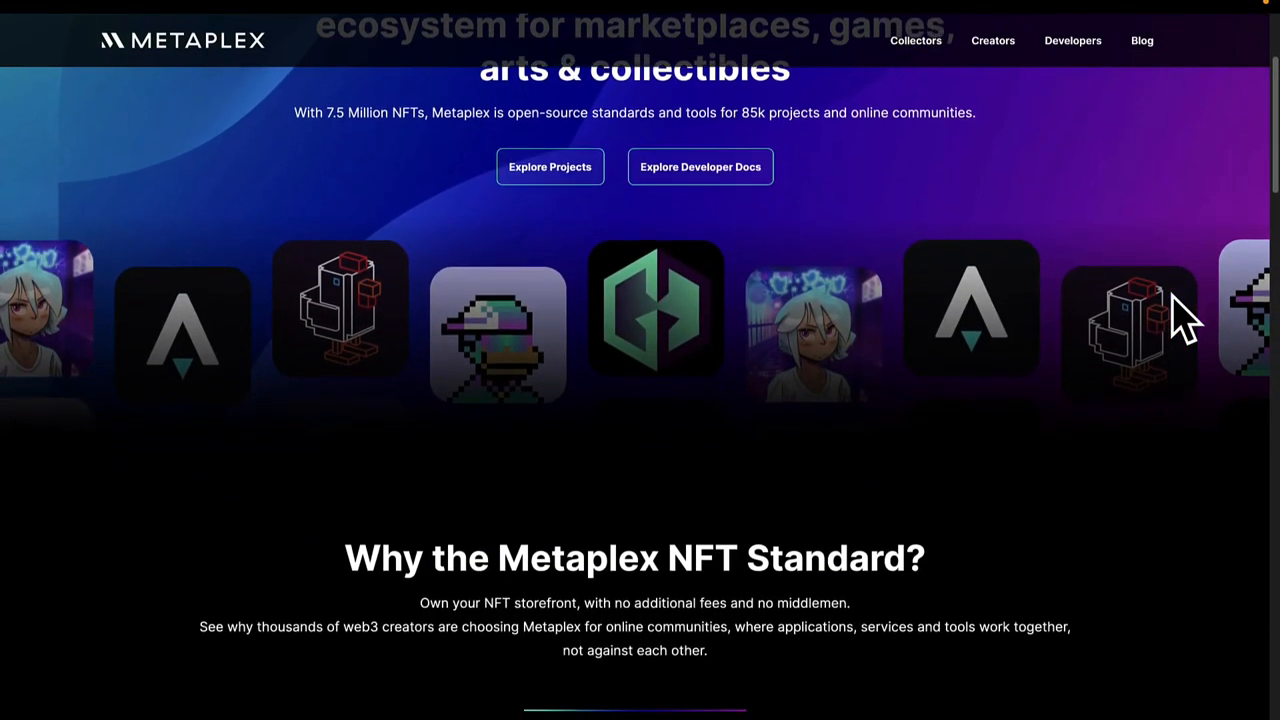
scroll(down, 3)
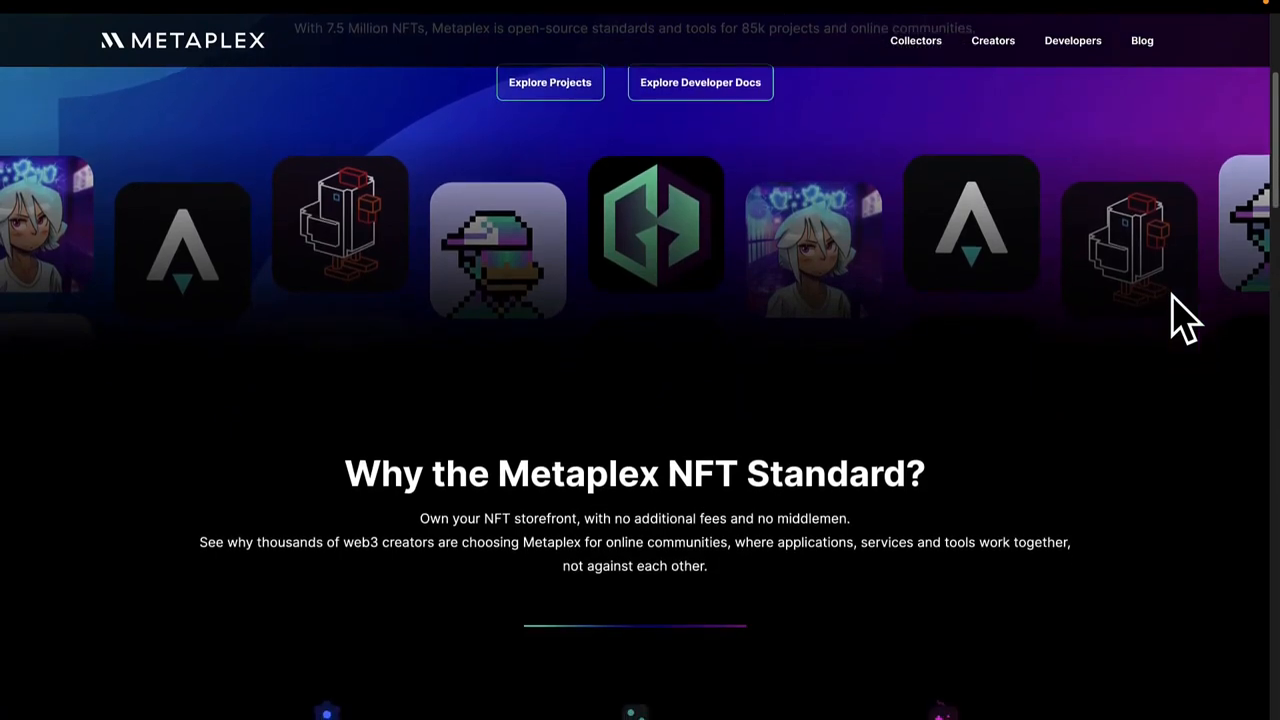
scroll(down, 3)
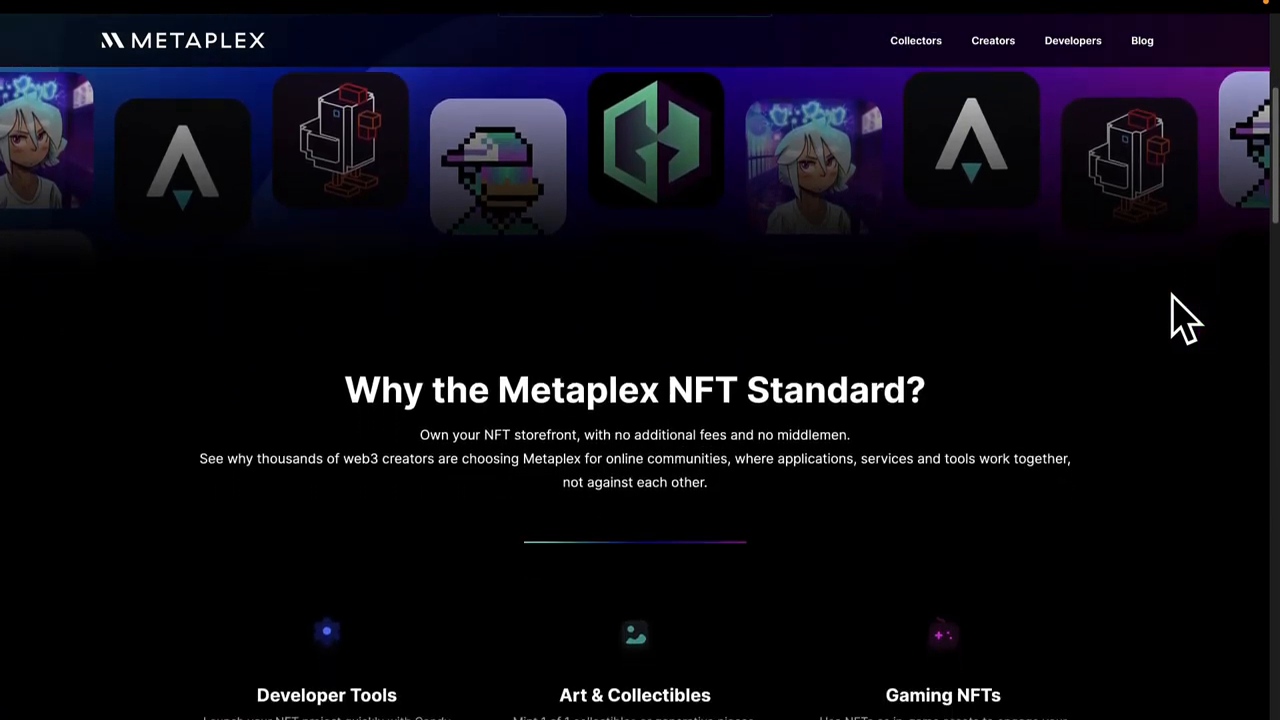
scroll(down, 3)
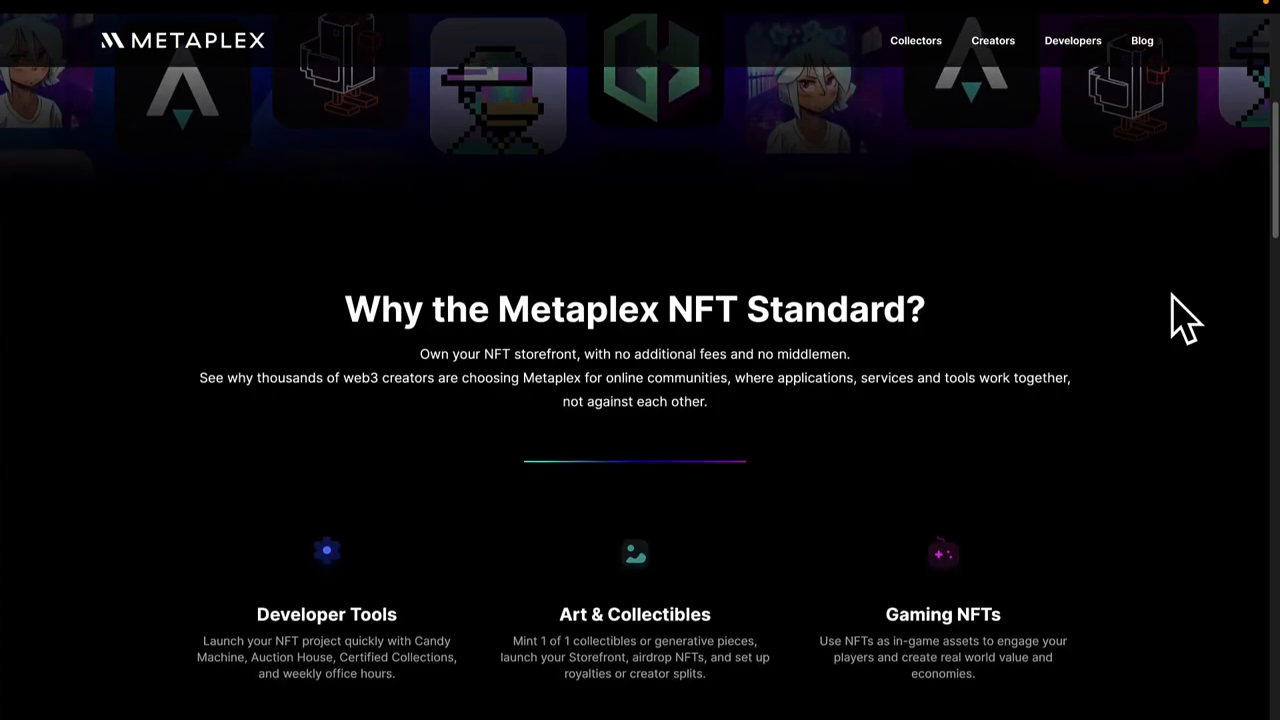
scroll(down, 3)
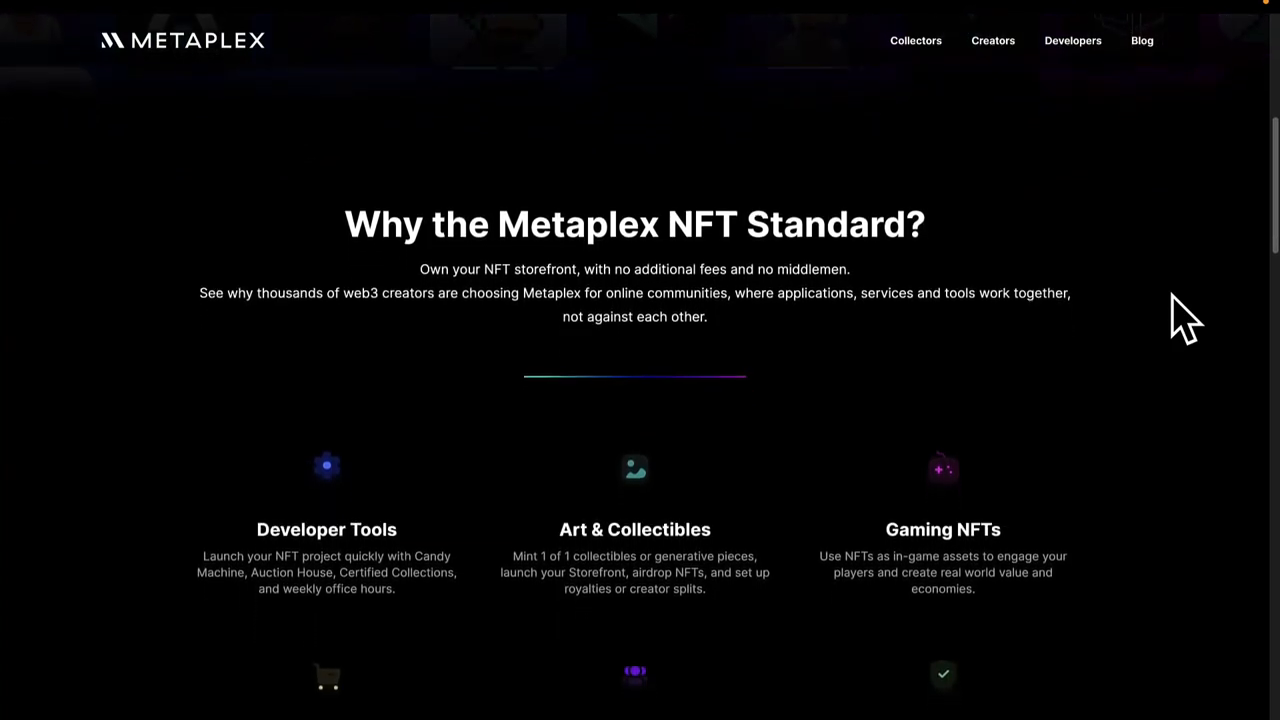
scroll(down, 3)
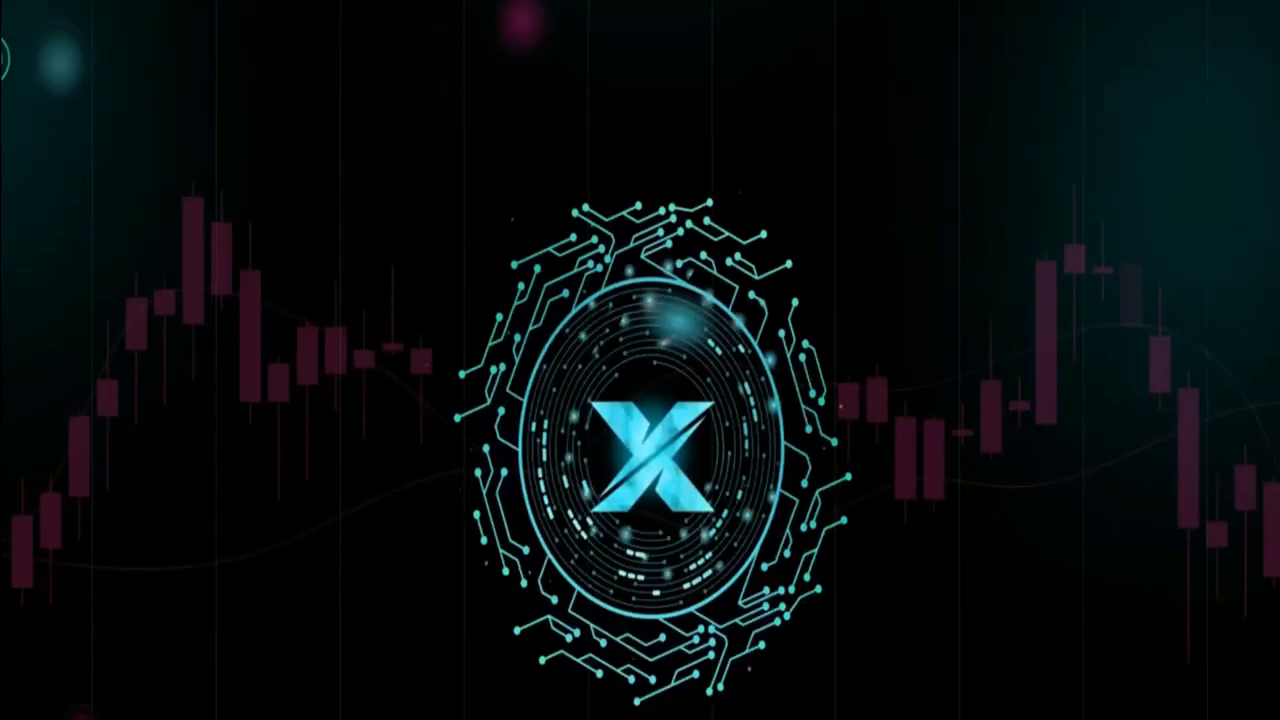
Scroll the Metaple landing page and open the Whitepaper's Tokenomics page for the MLX token.
scroll(down, 3)
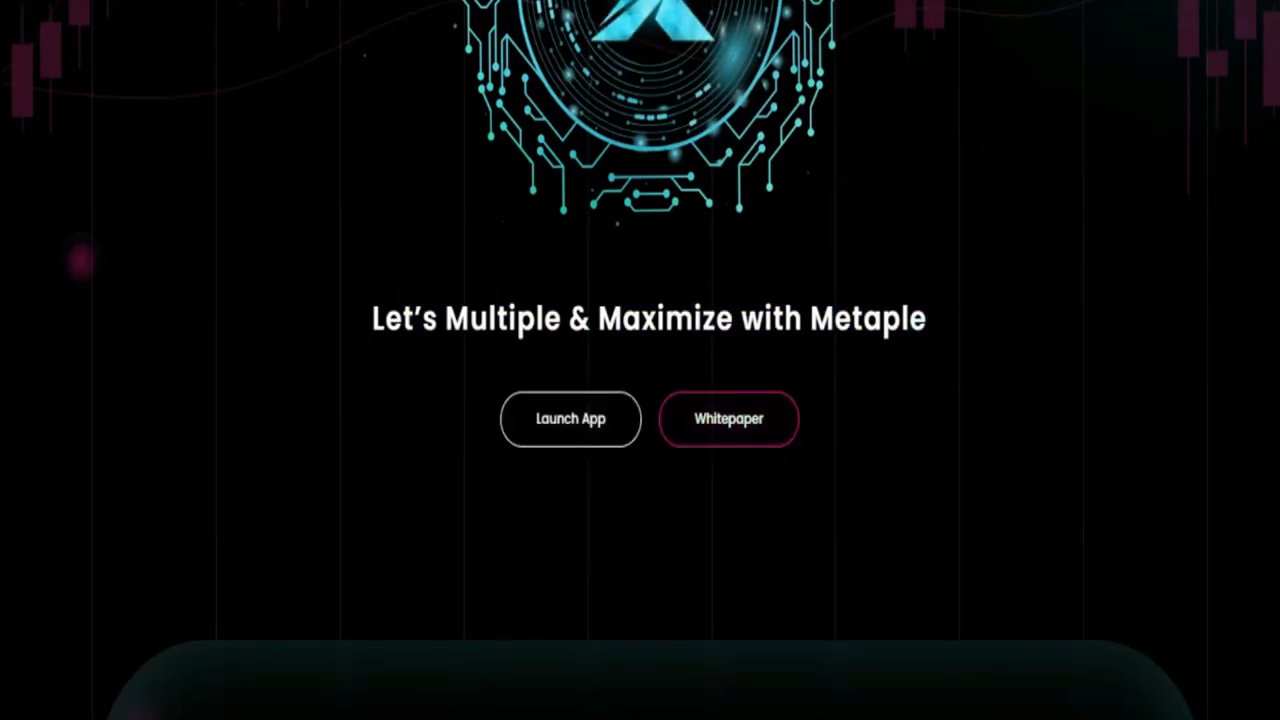
click(729, 418)
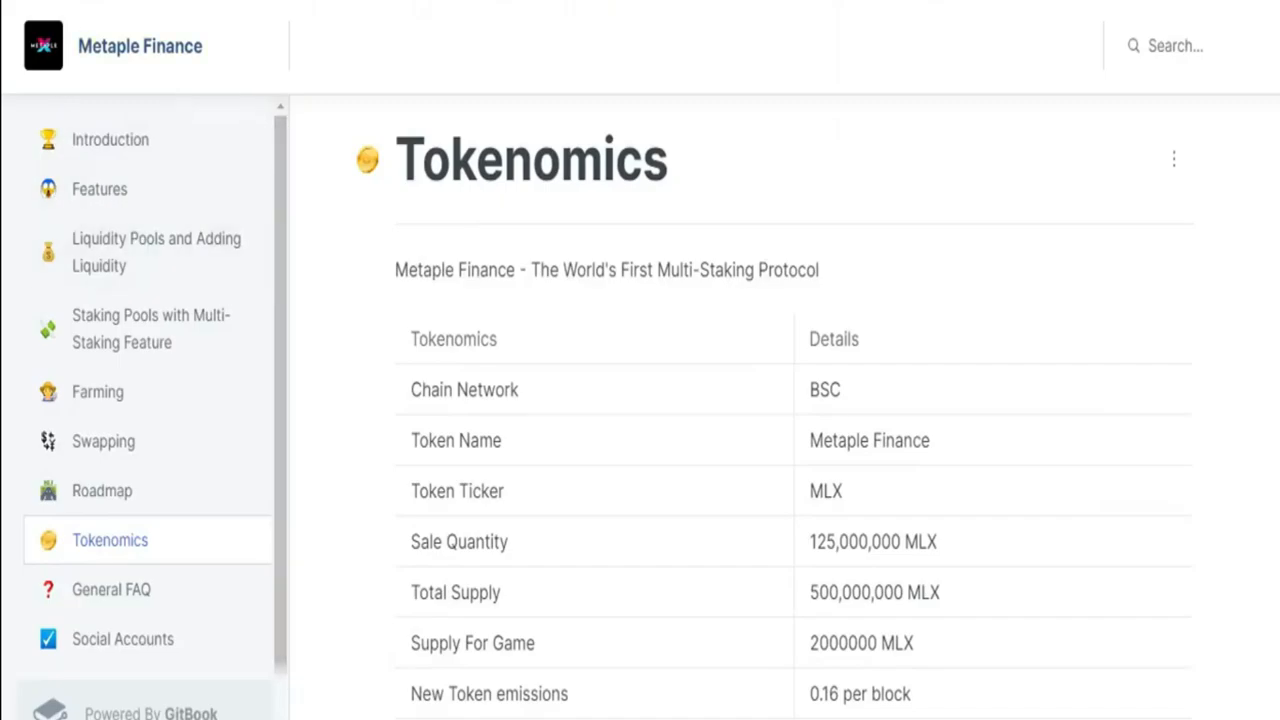